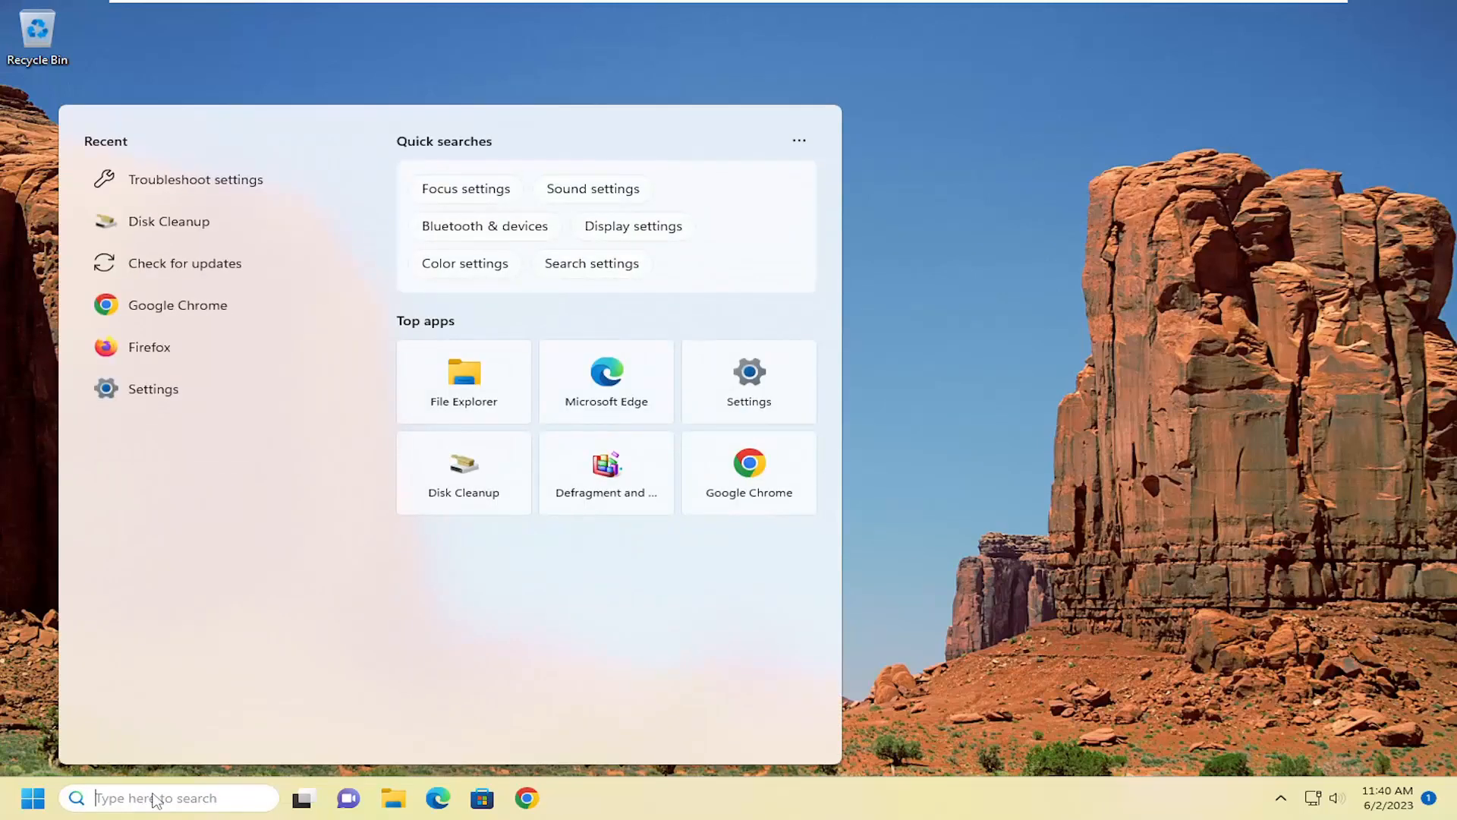
# Search for 'powershell' and launch Windows PowerShell as administrator.
pyautogui.write('powershell')
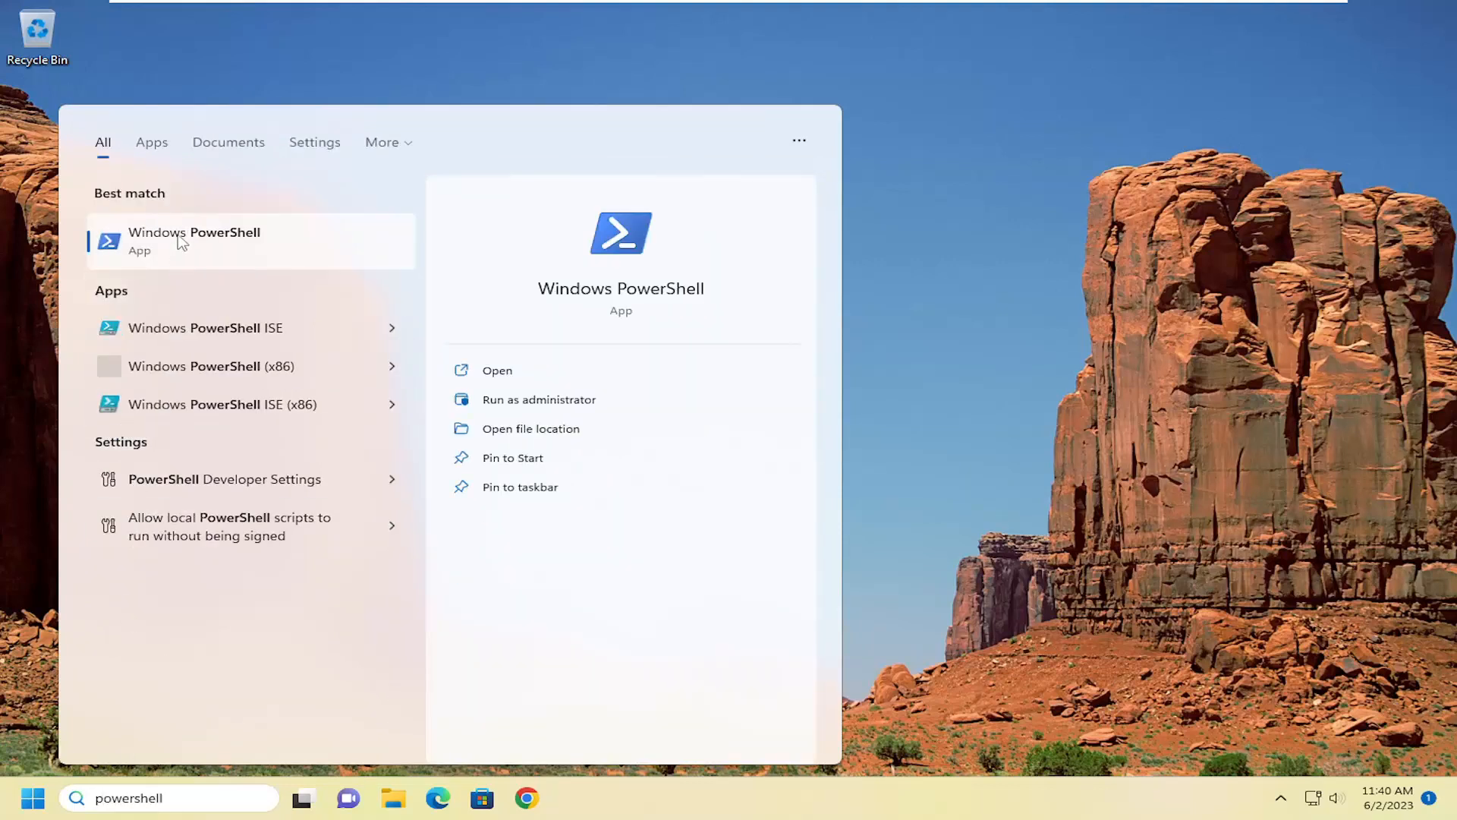
pyautogui.moveTo(167, 257)
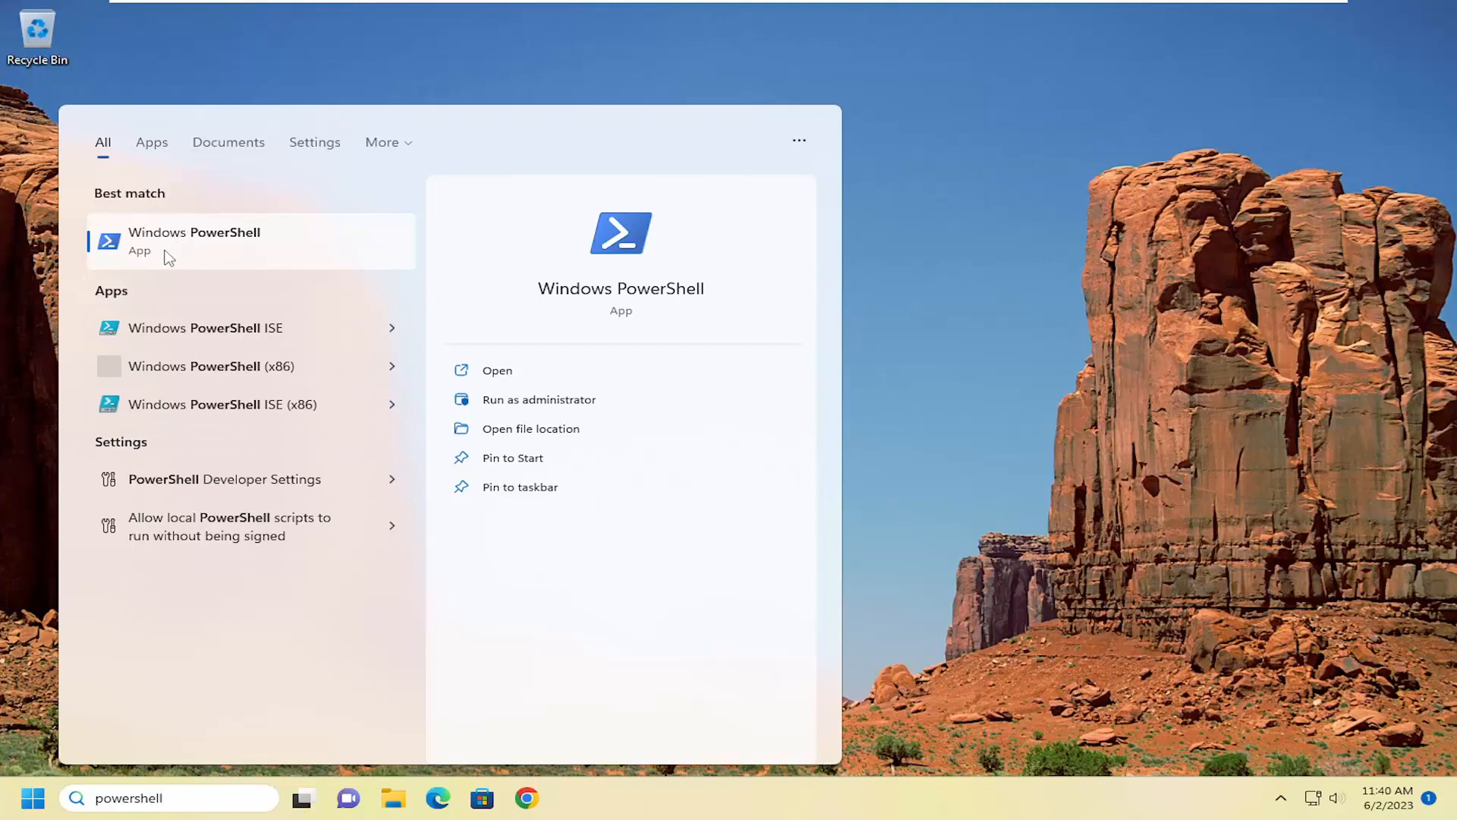
pyautogui.rightClick(193, 241)
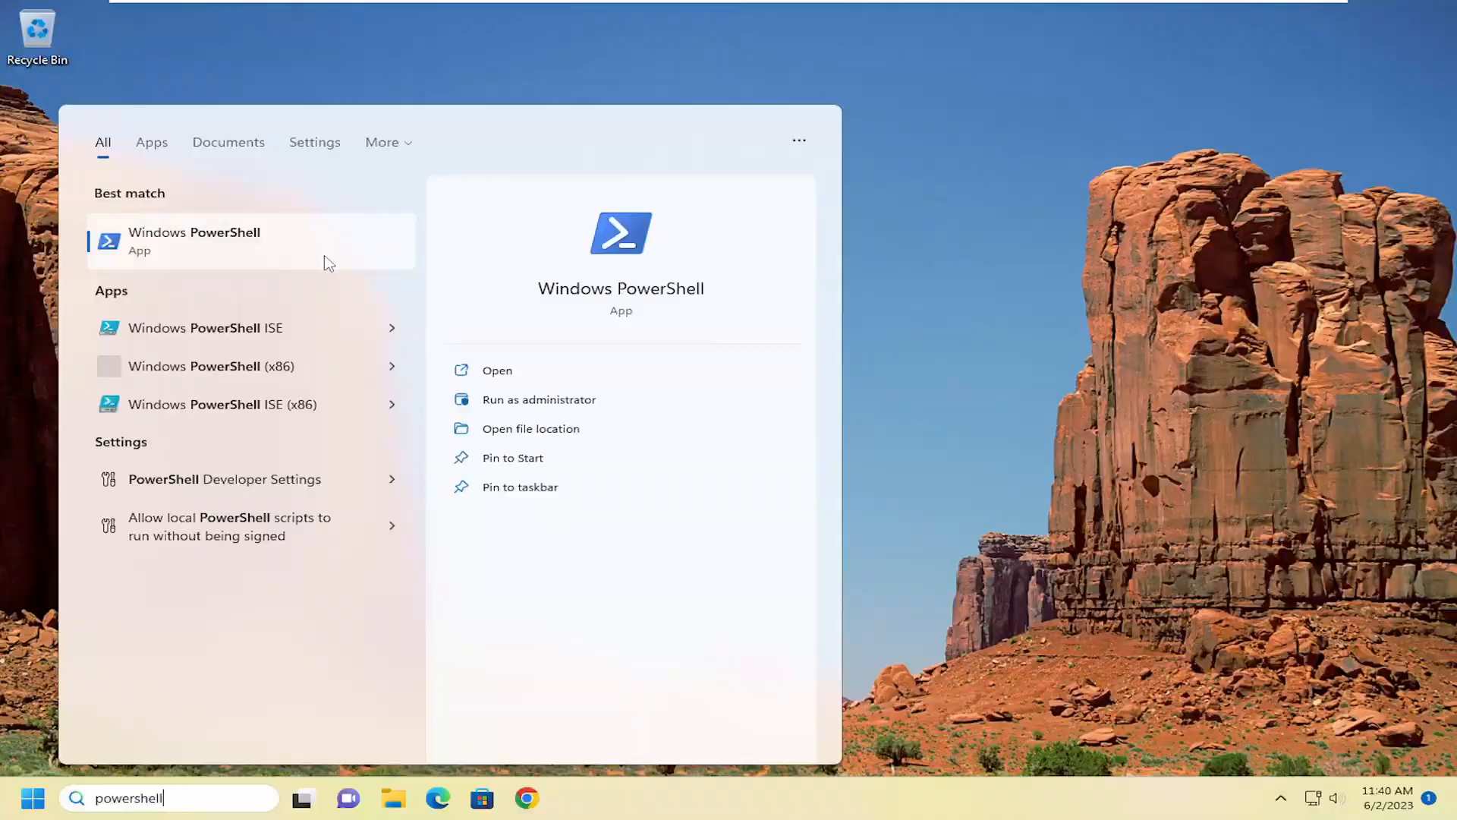
pyautogui.click(539, 399)
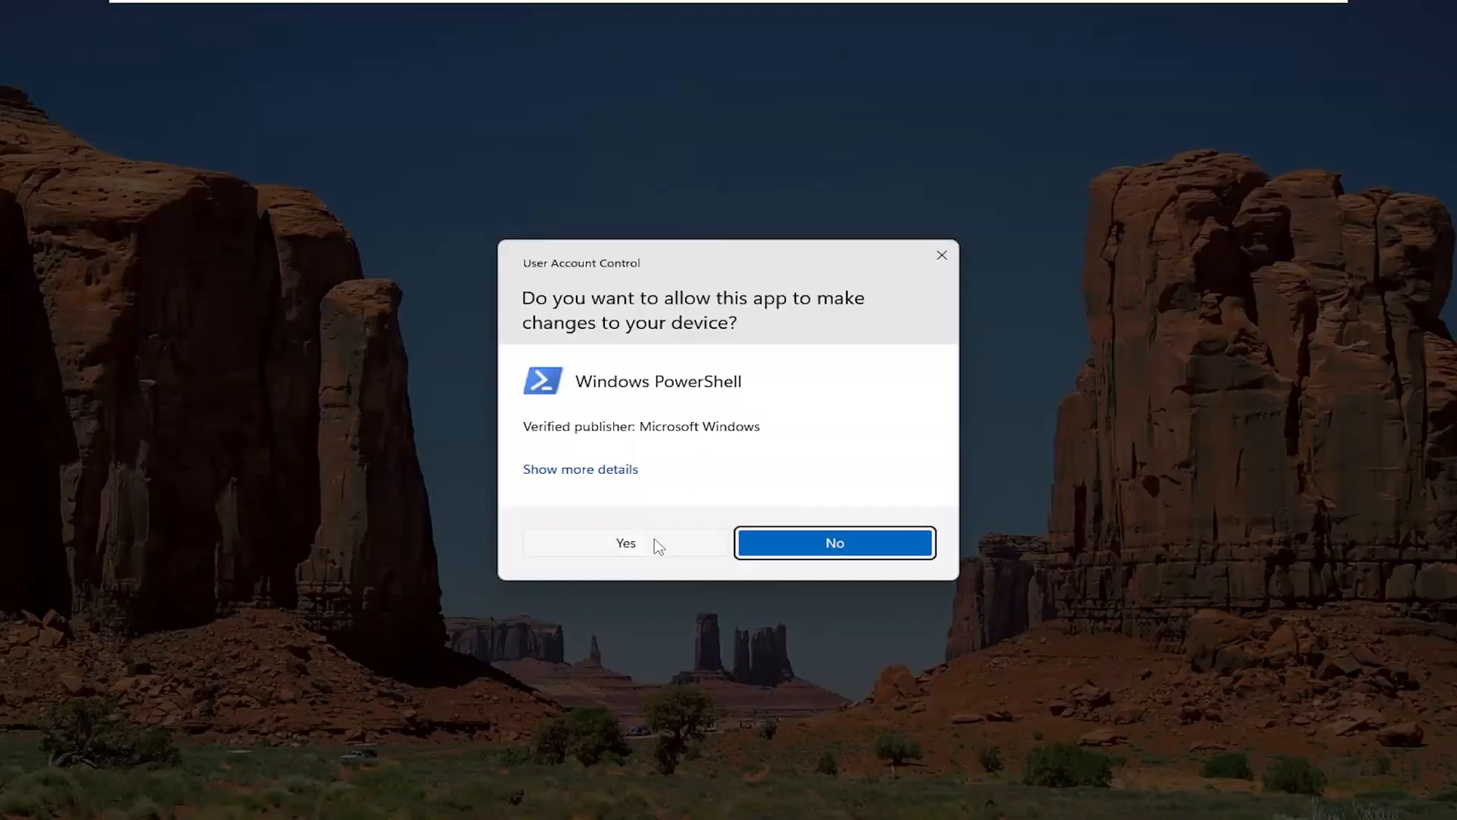
# Approve the admin prompt and run the reg add command setting DisableTaskMgr to 1.
pyautogui.click(626, 543)
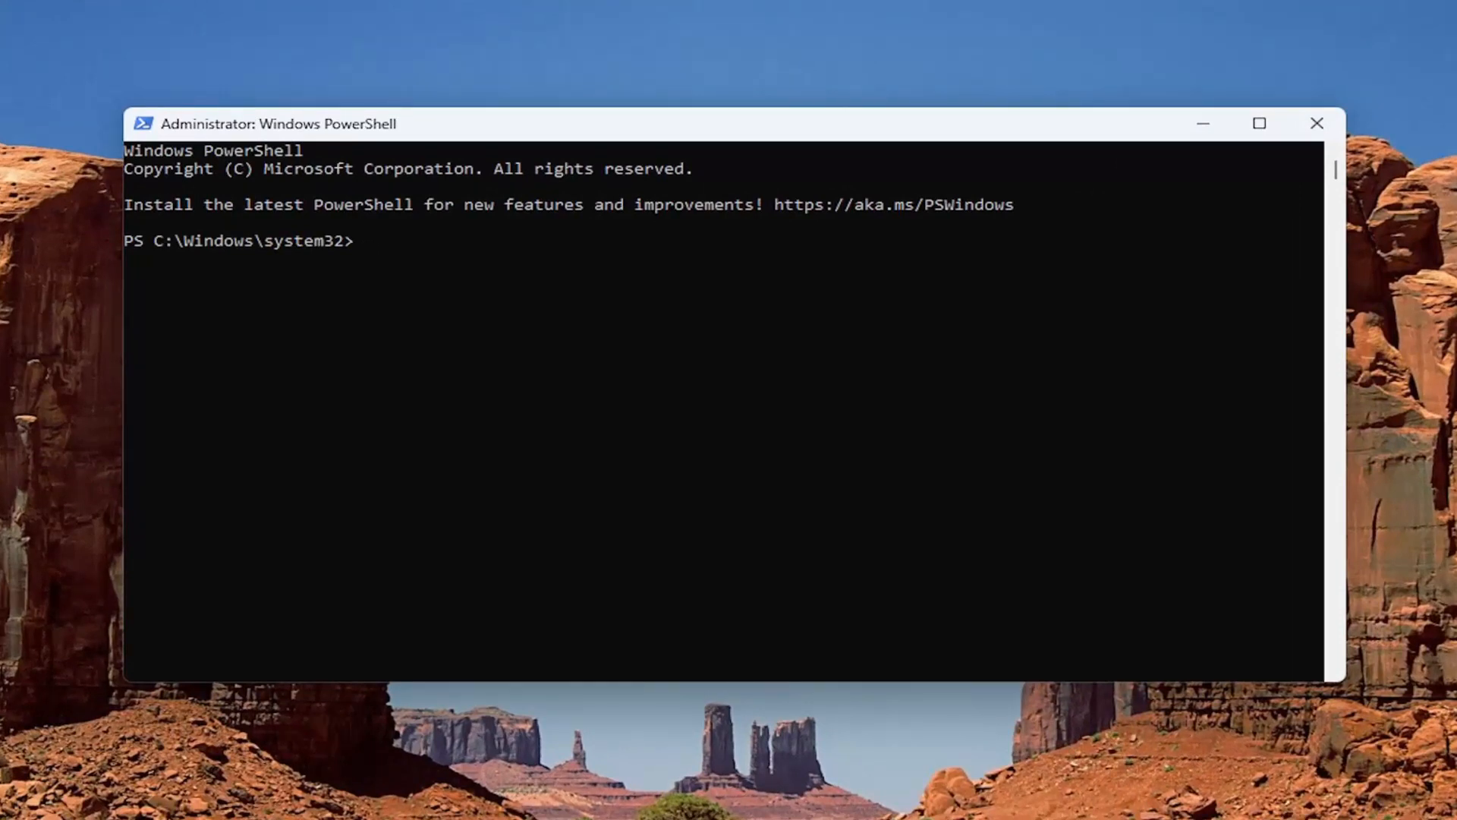
pyautogui.moveTo(787, 144)
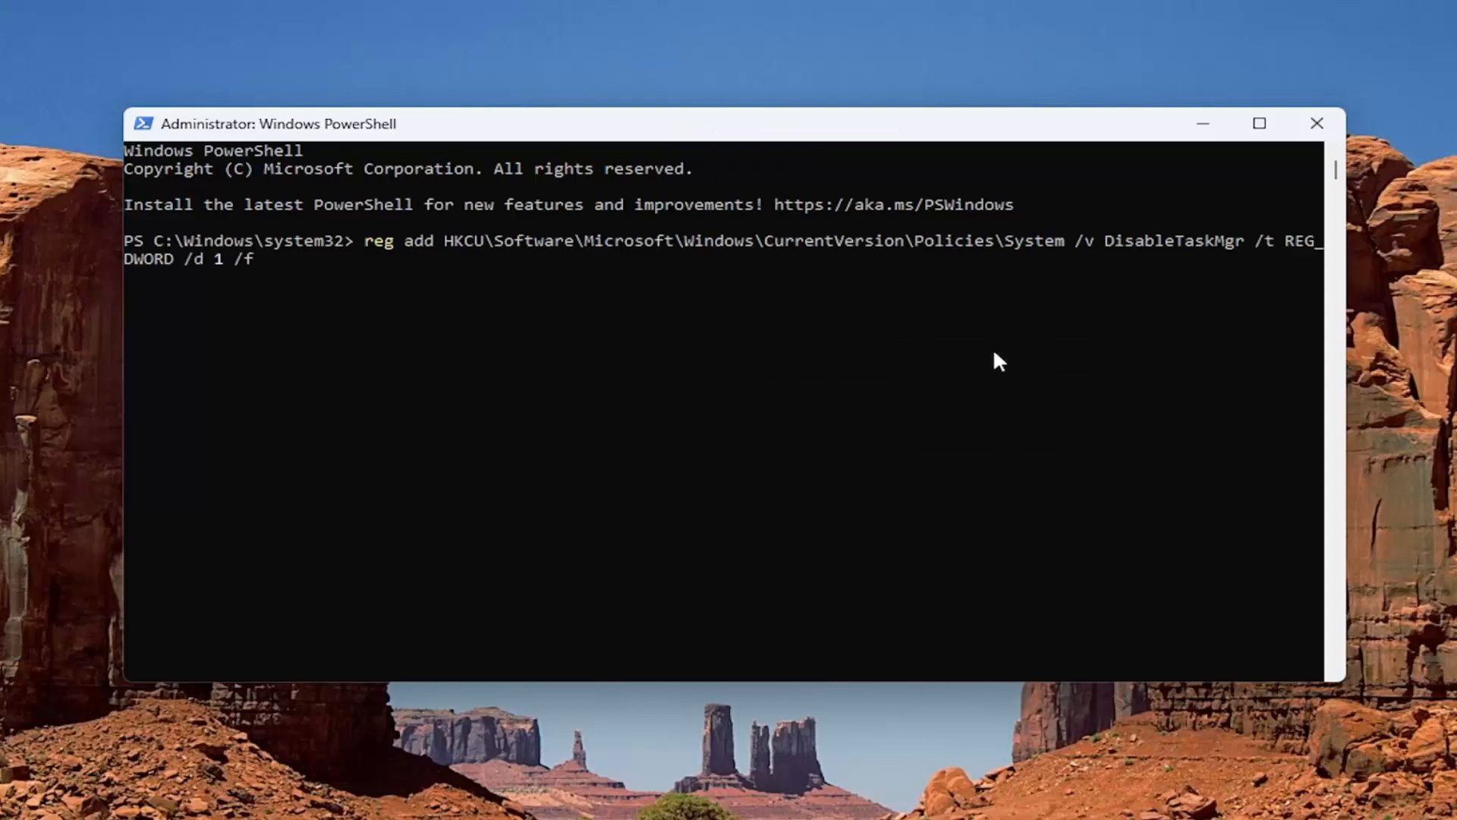
pyautogui.press('Enter')
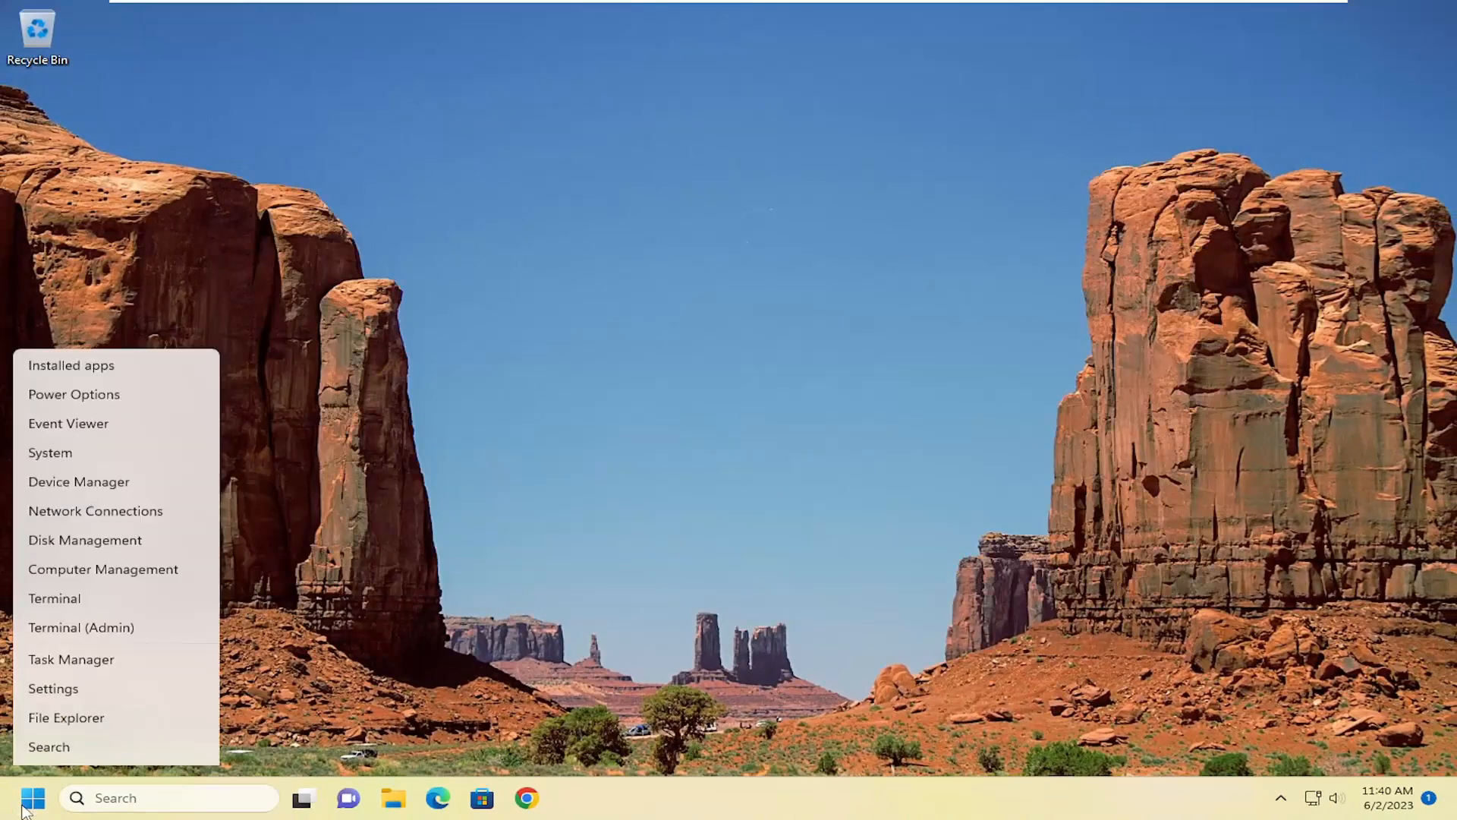
# Try launching Task Manager from the taskbar menu and confirm it is unavailable.
pyautogui.click(346, 724)
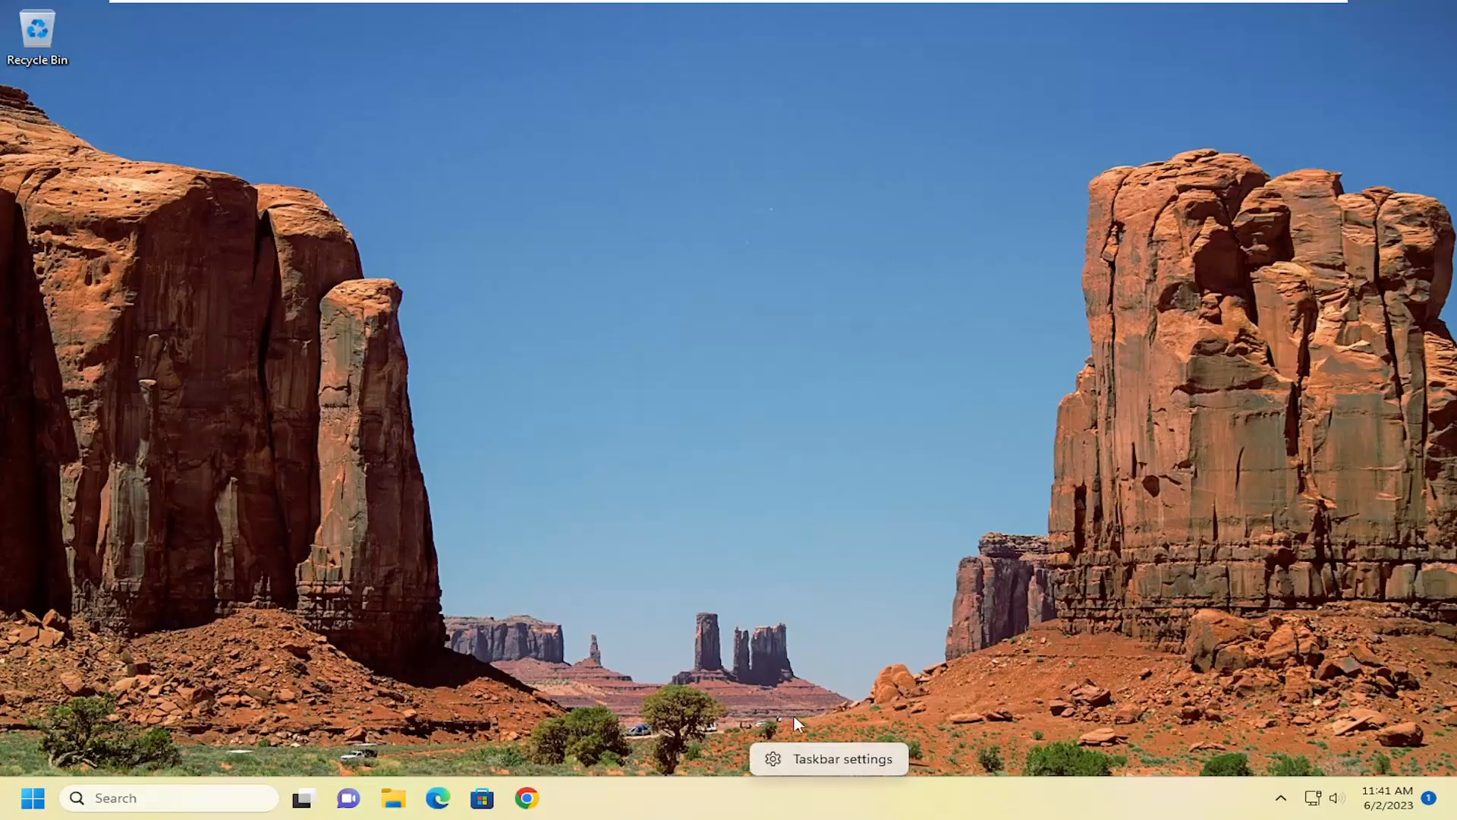
# Search 'task manager' and try opening it, then search 'powershell' instead.
pyautogui.click(167, 798)
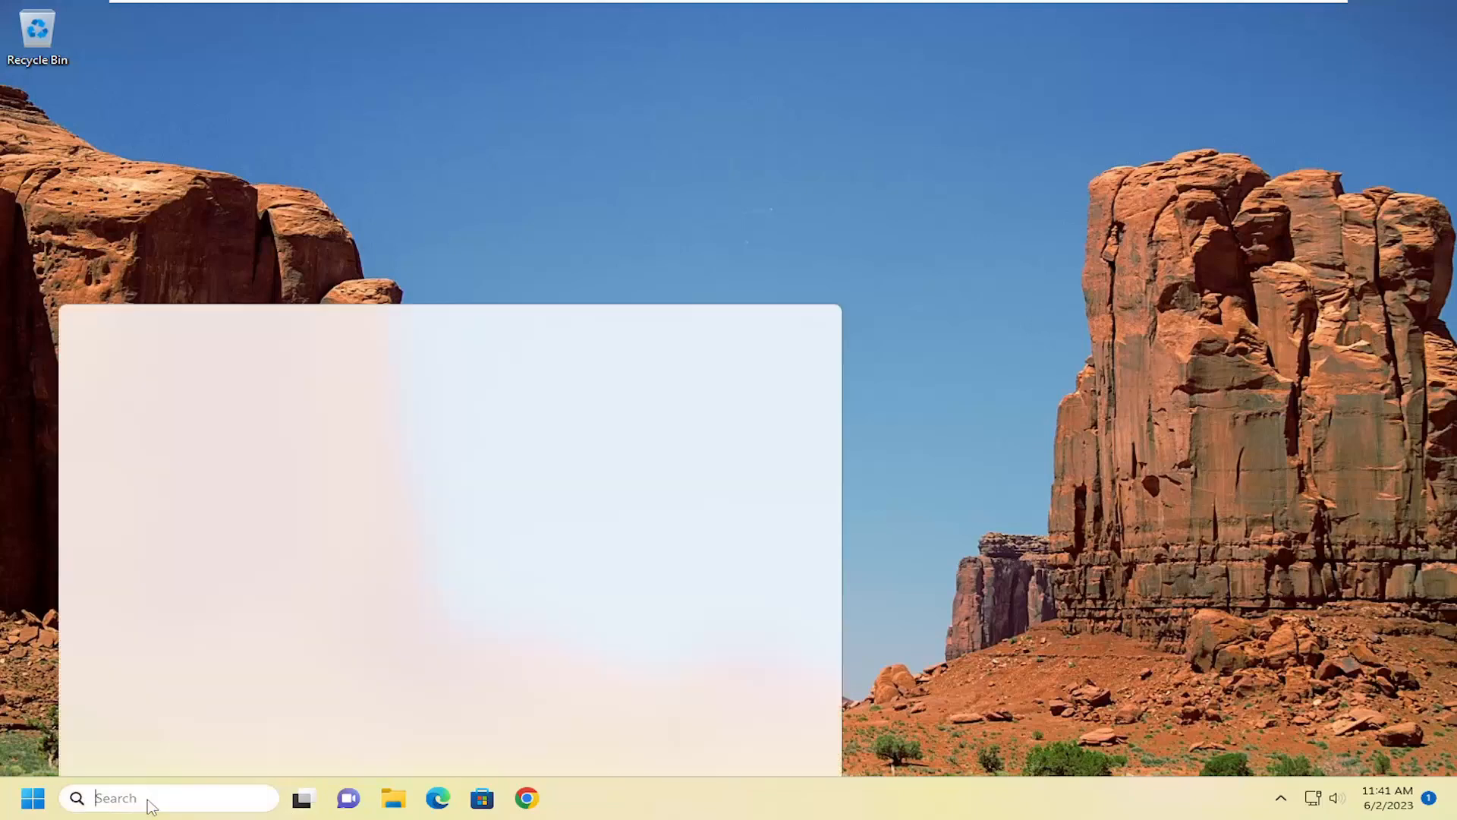
pyautogui.write('task manager')
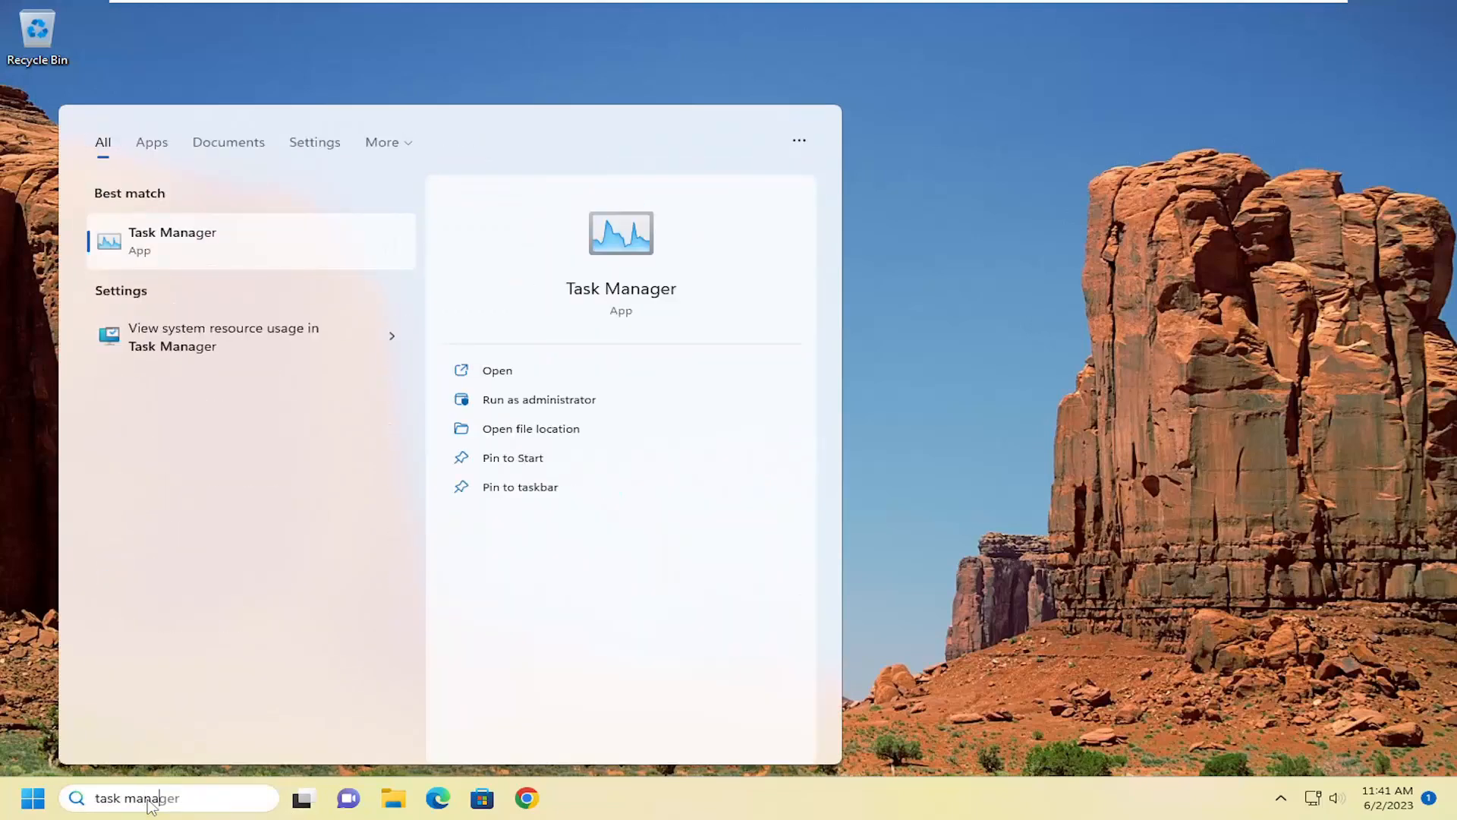
pyautogui.moveTo(147, 756)
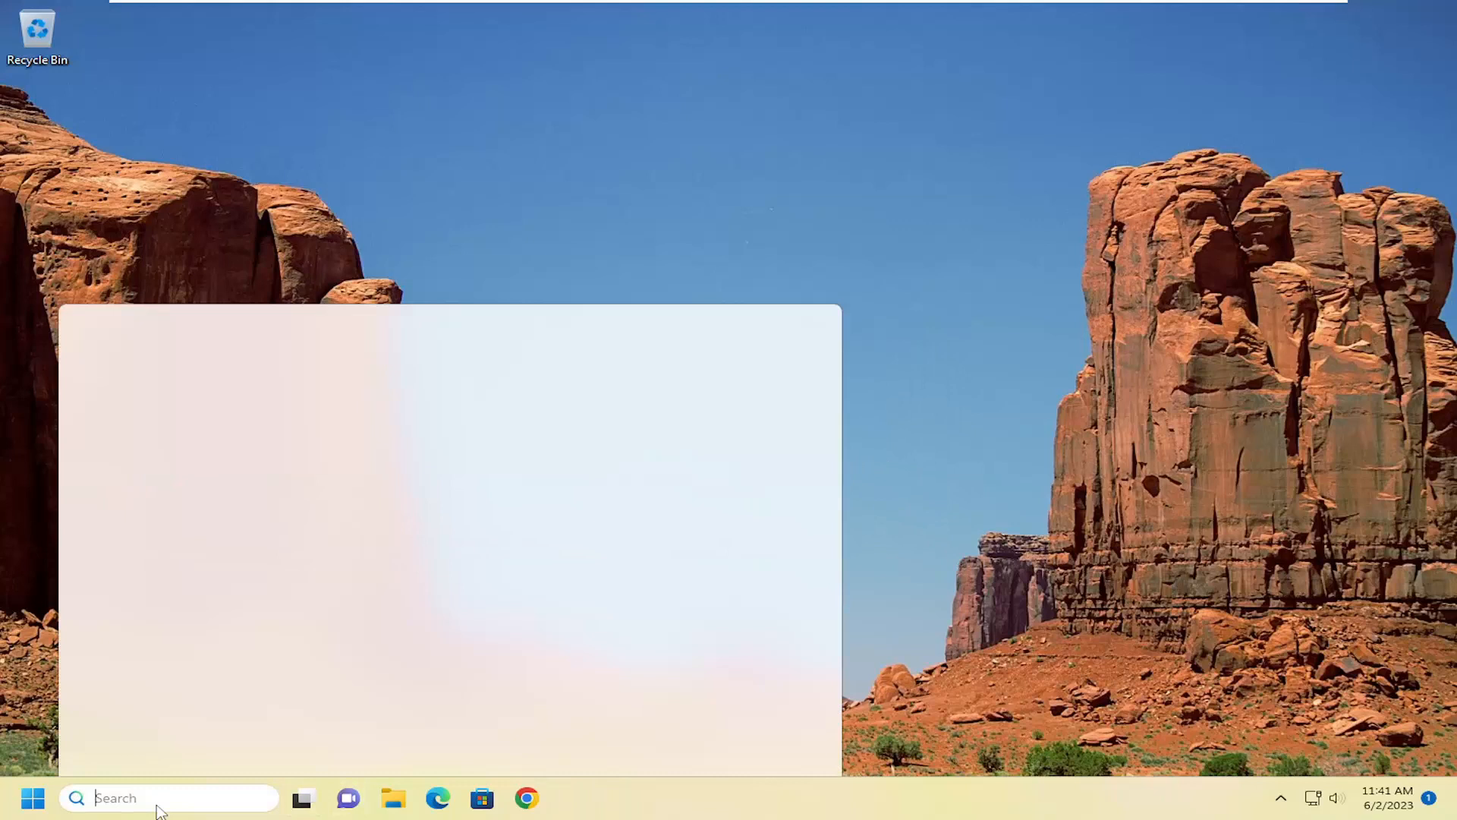
pyautogui.write('powershell')
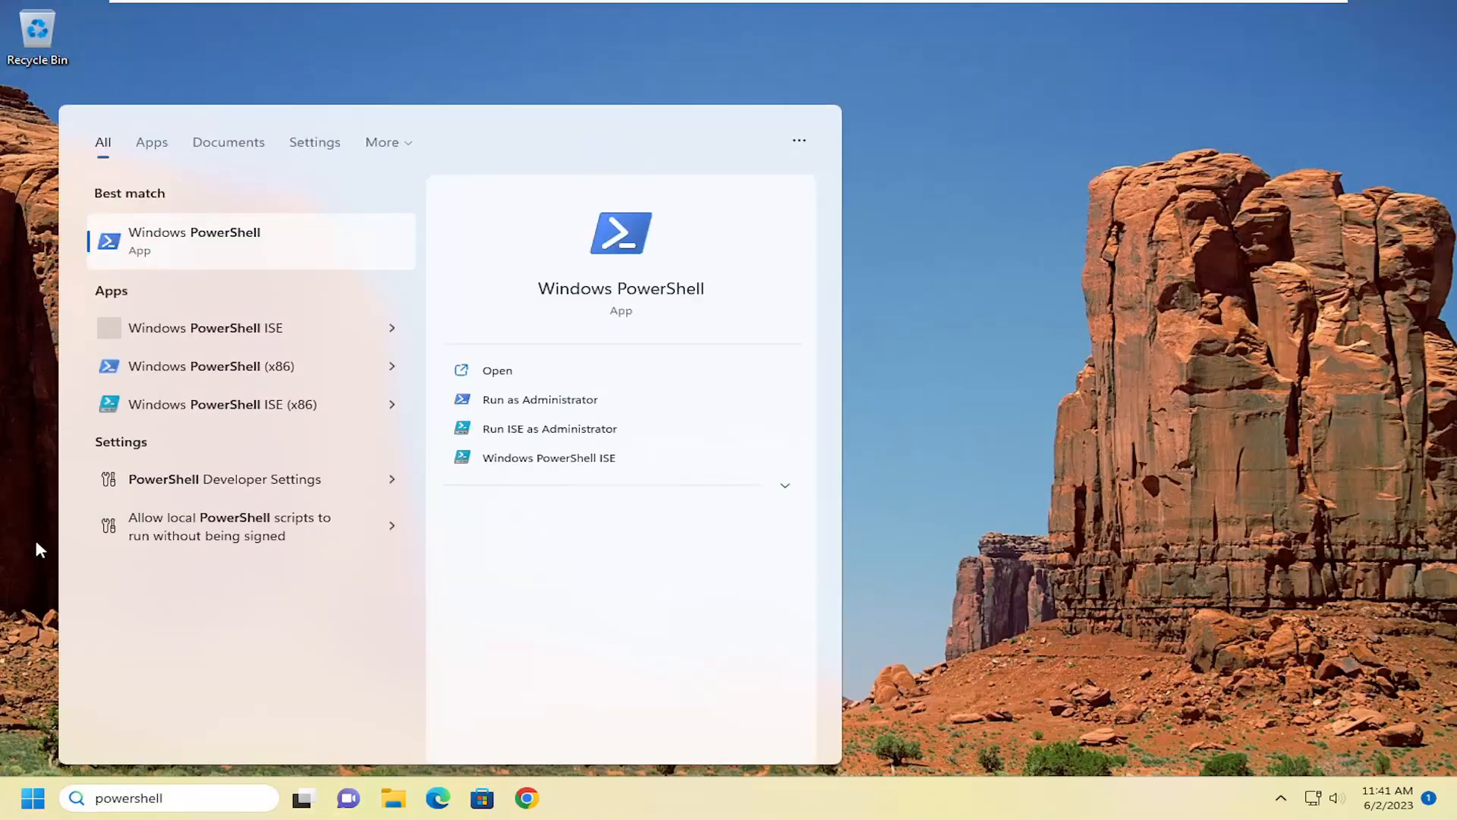
pyautogui.moveTo(199, 241)
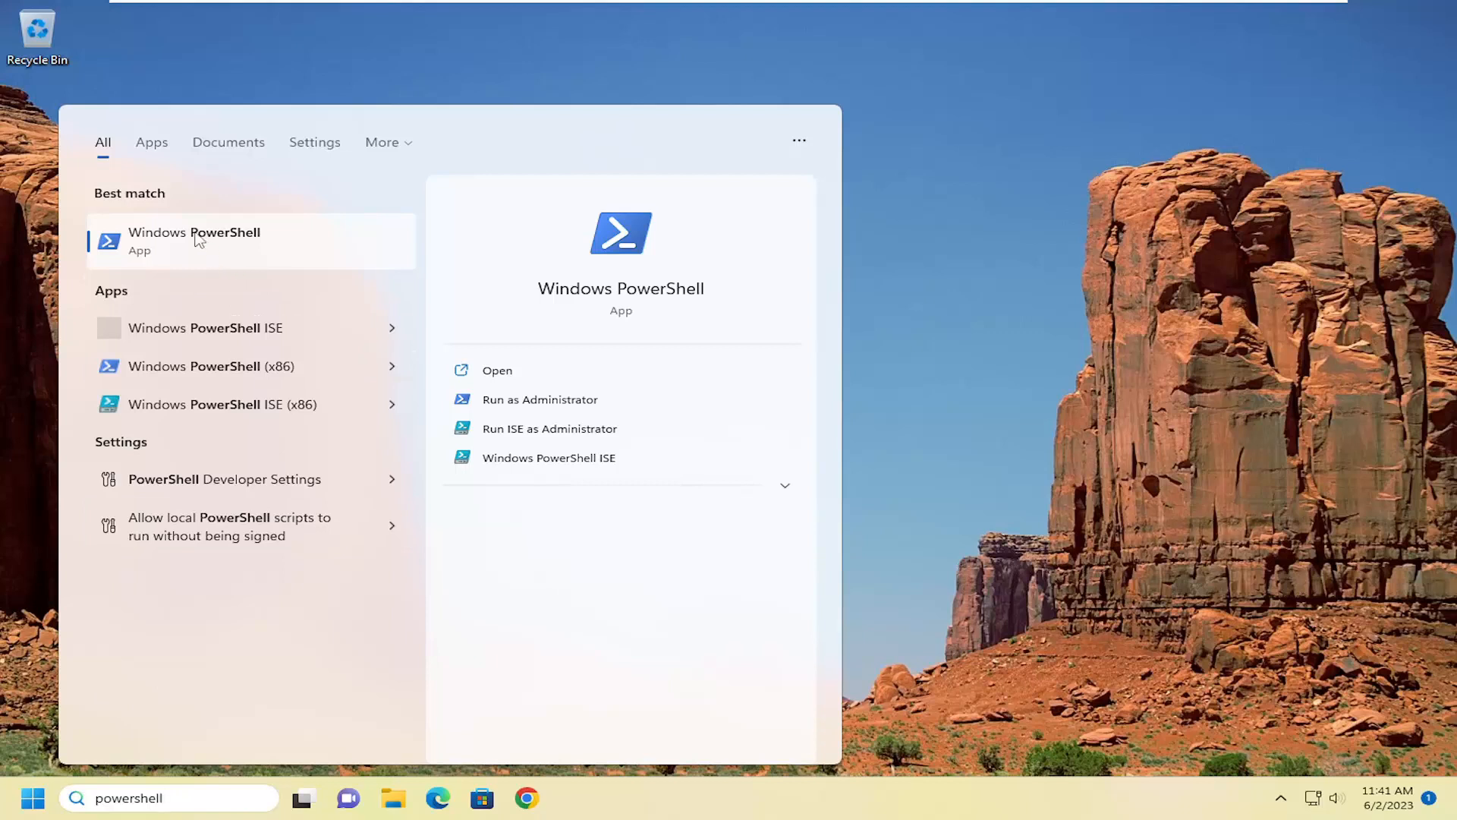
pyautogui.moveTo(239, 243)
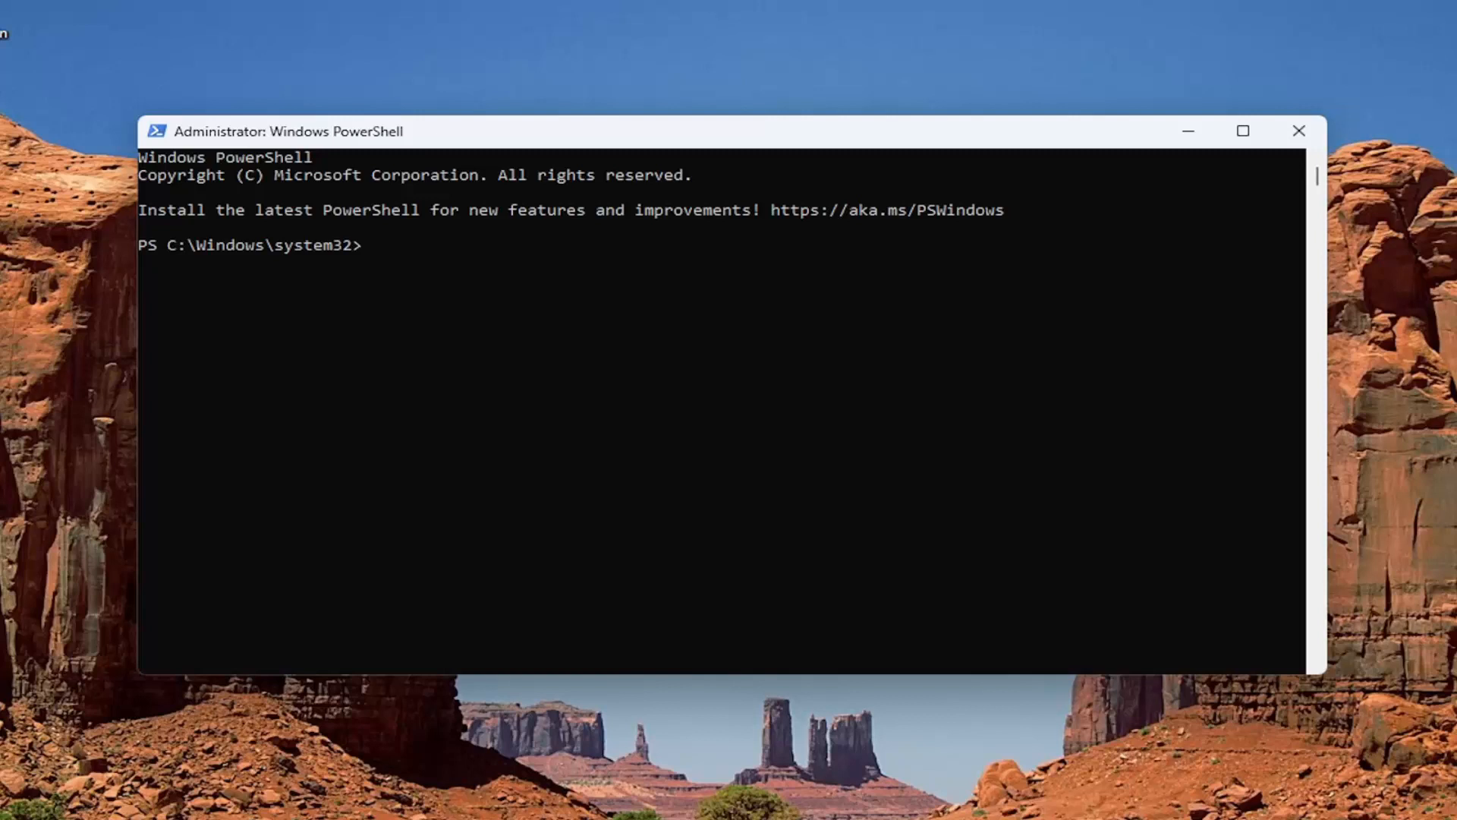
pyautogui.moveTo(686, 136)
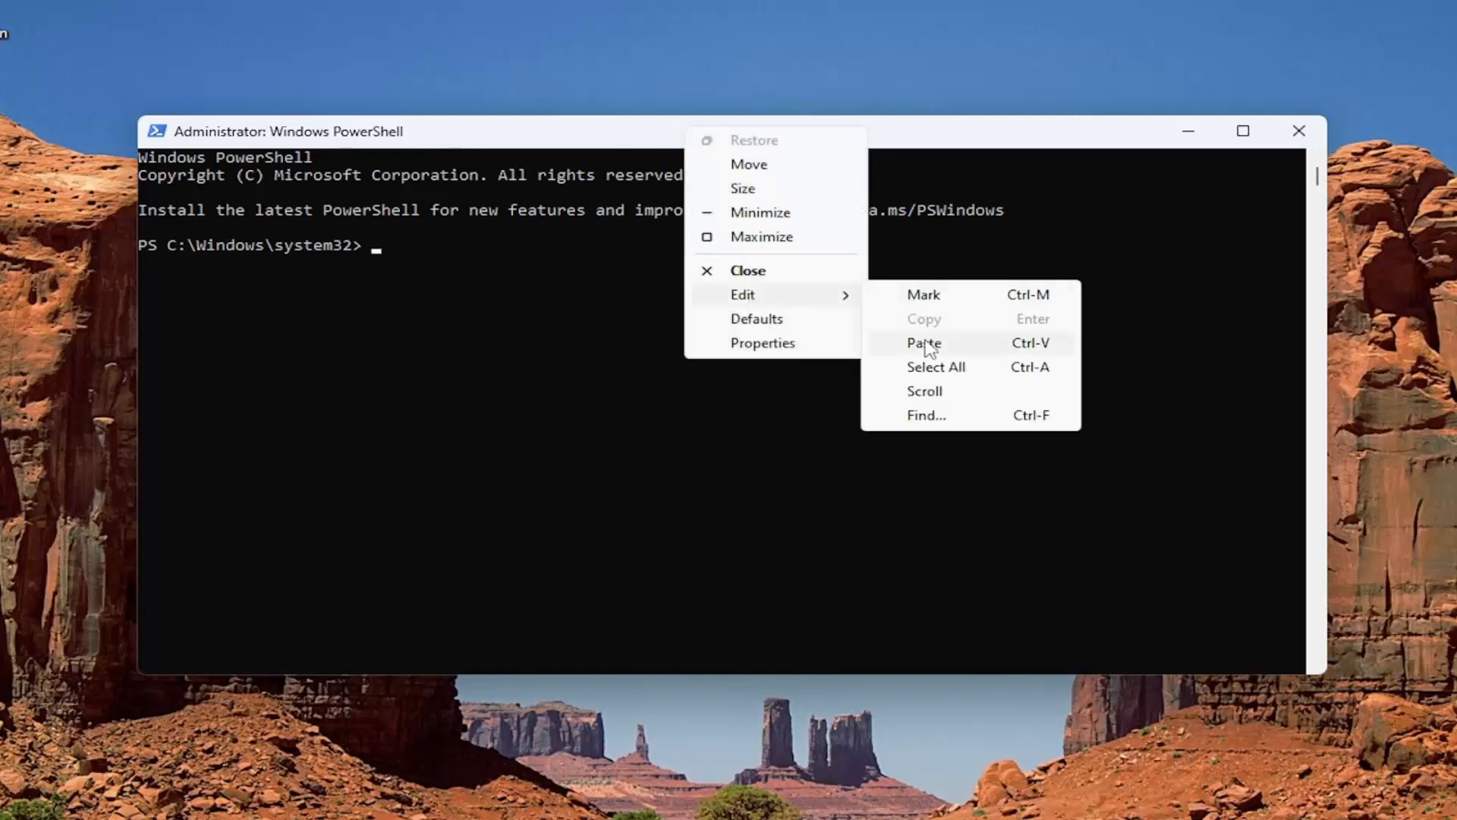
# Paste and run the reg add command setting DisableTaskMgr to 0.
pyautogui.click(923, 343)
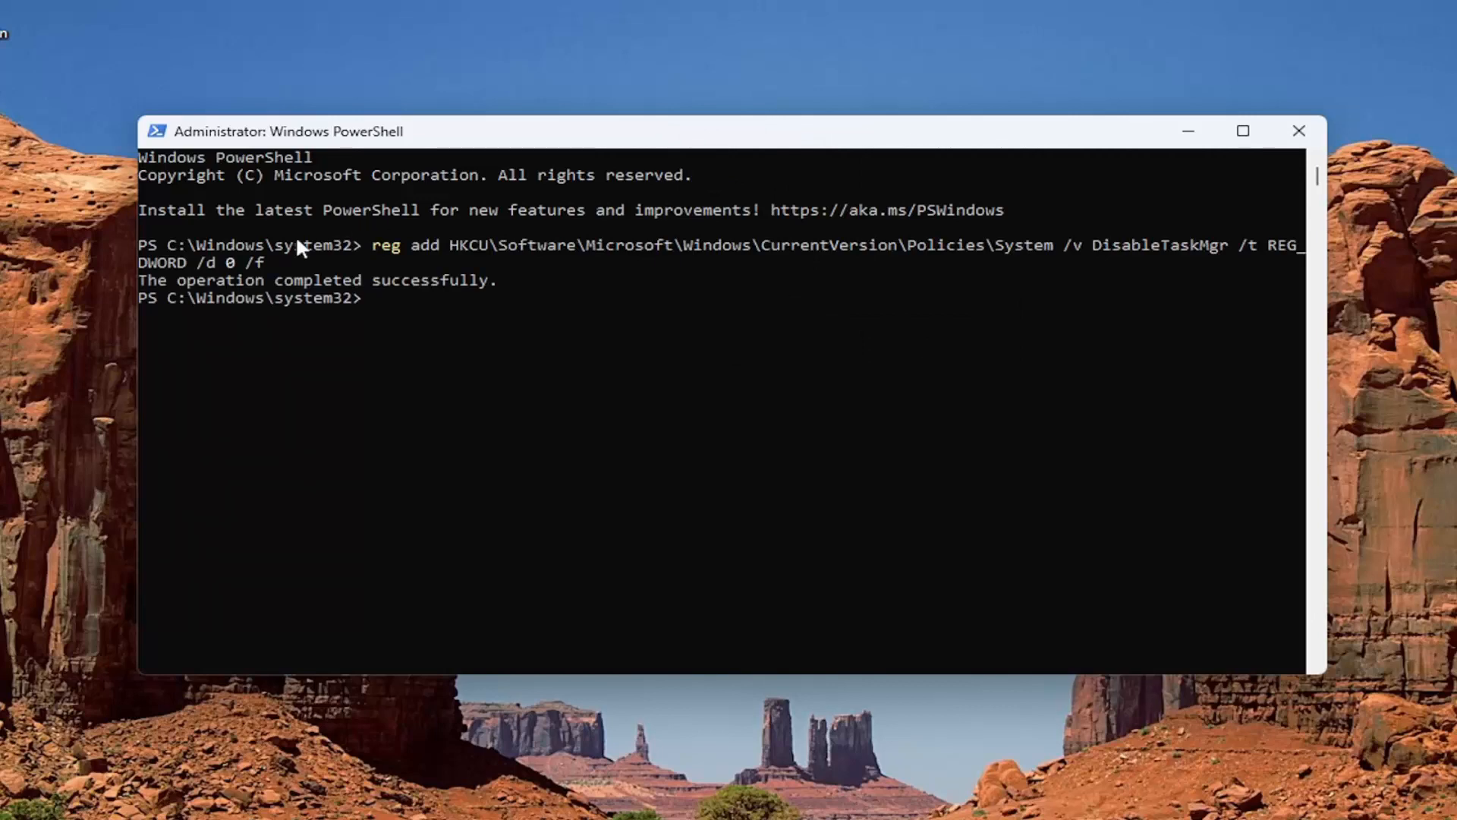
pyautogui.moveTo(386, 311)
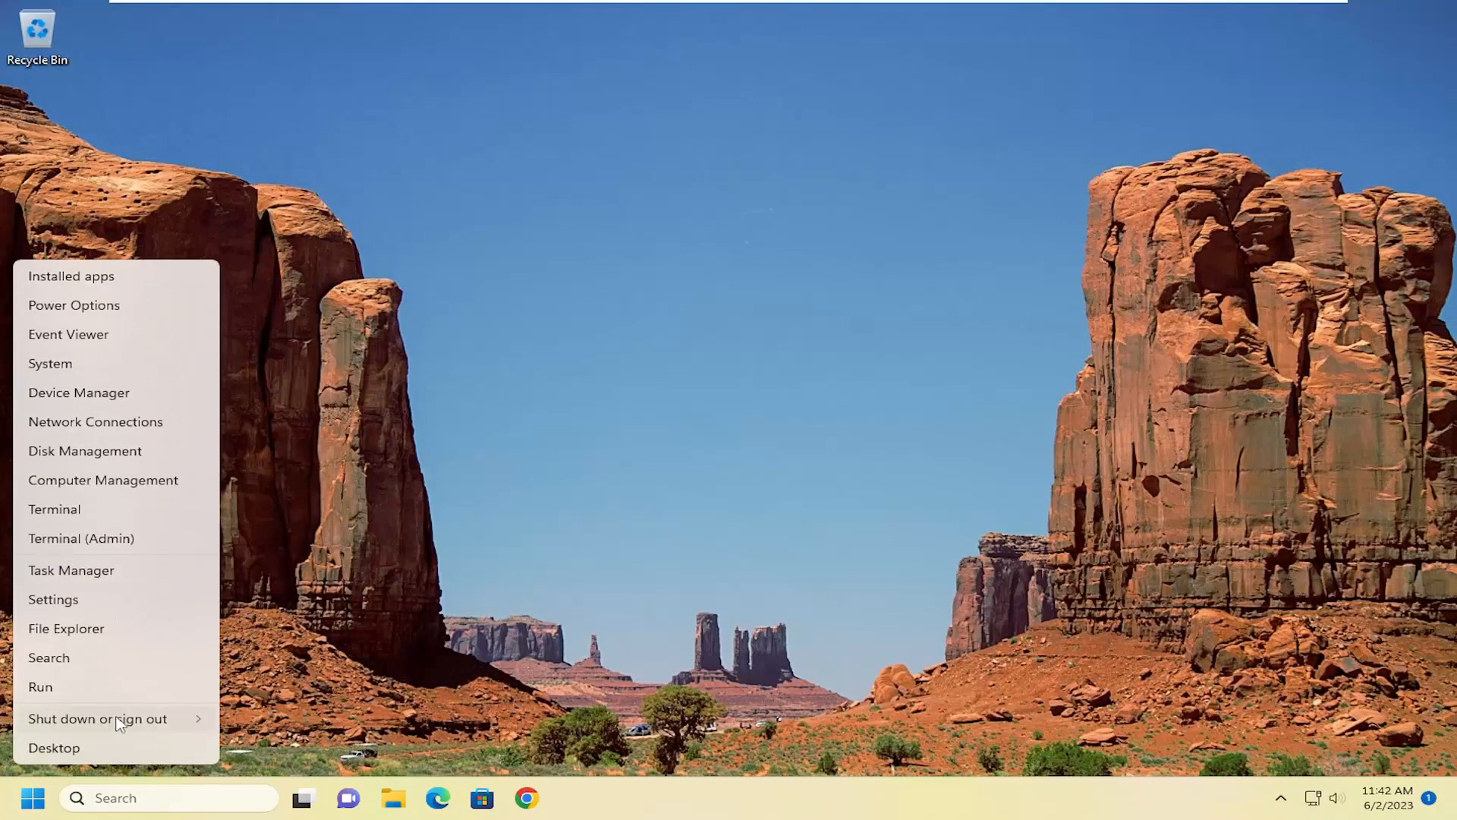
pyautogui.click(97, 718)
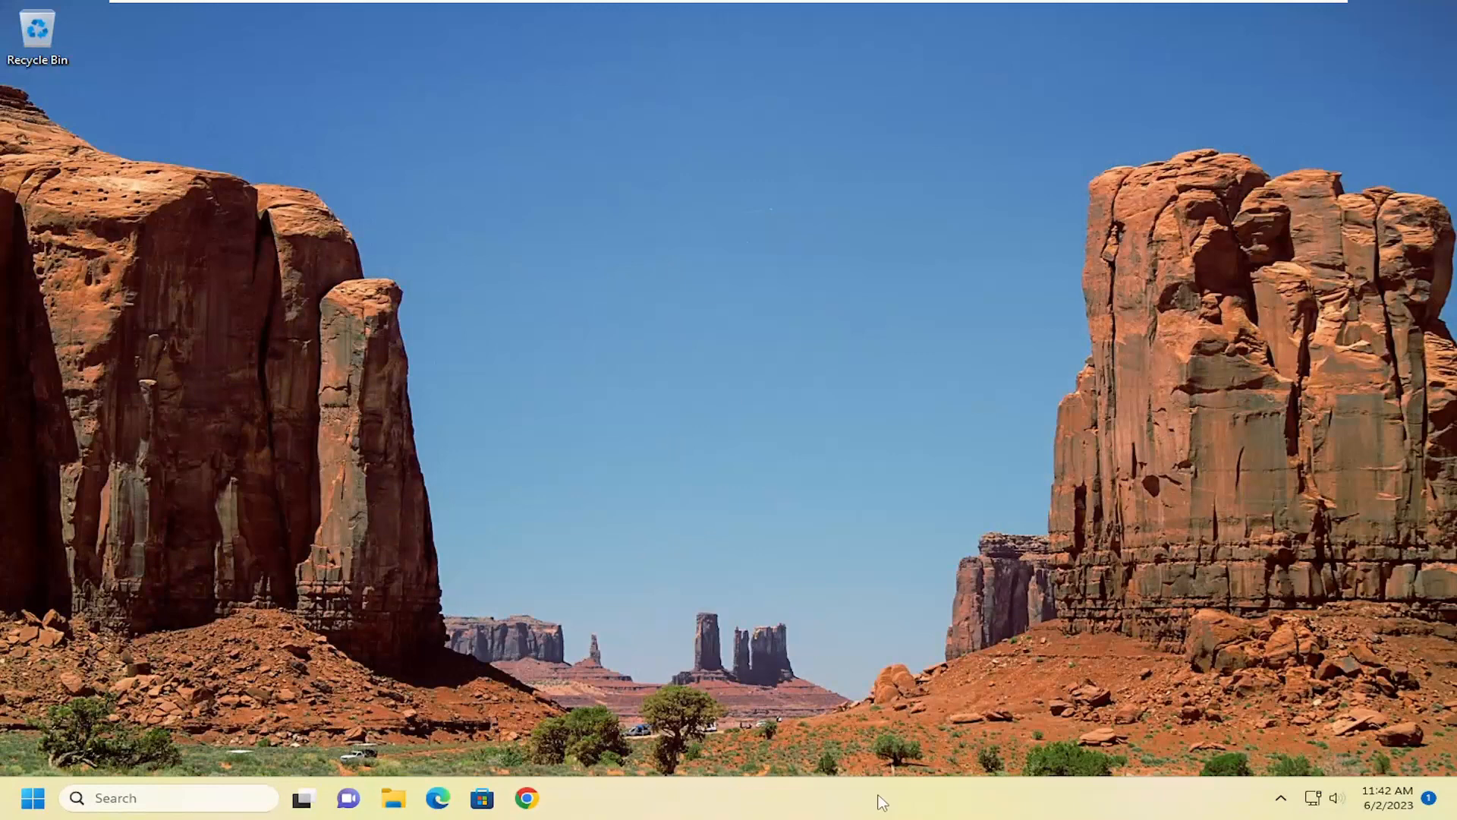
# Open Task Manager from the taskbar menu, then search 'task Manager'.
pyautogui.rightClick(883, 812)
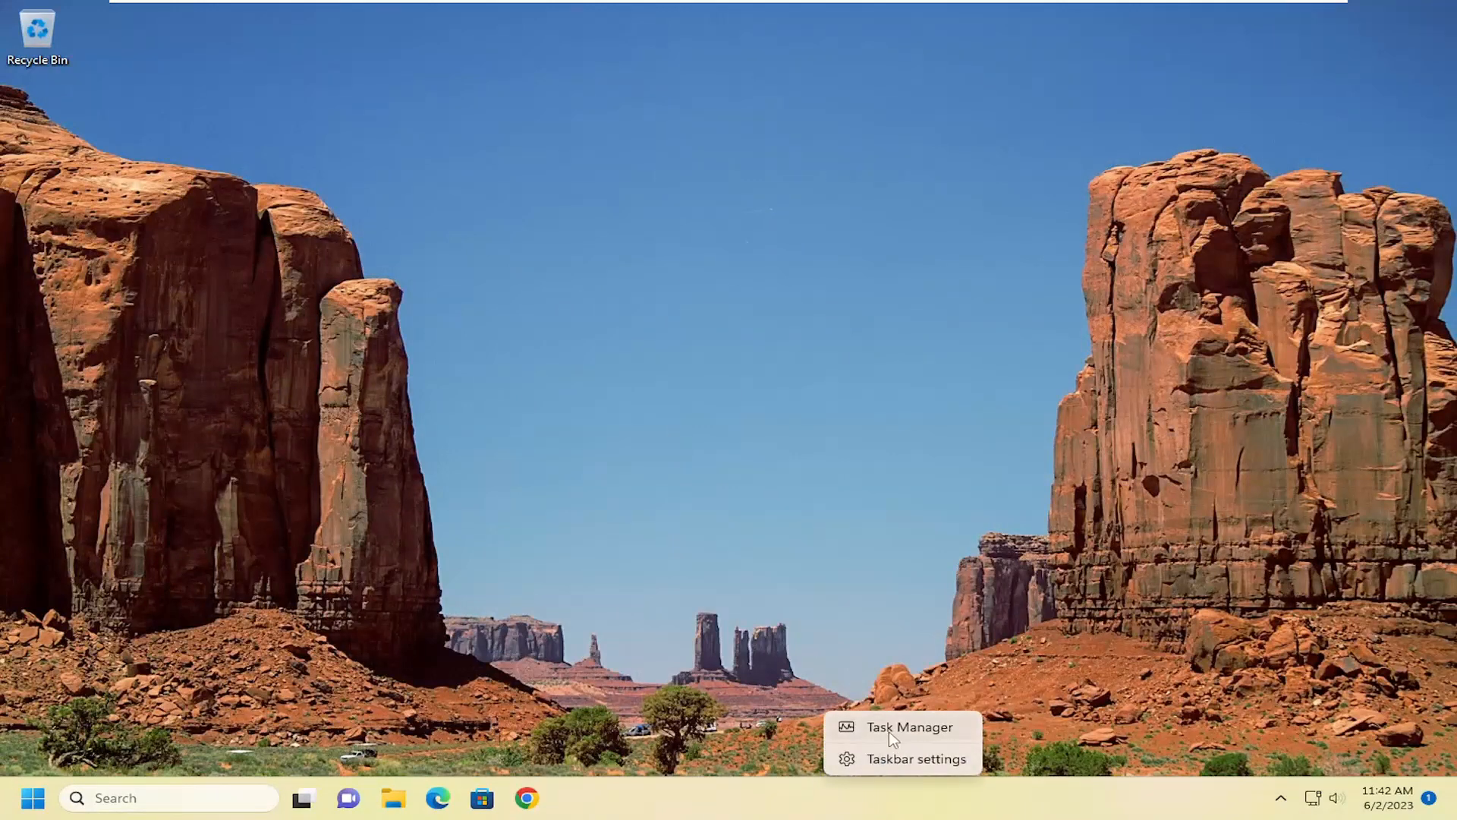
pyautogui.click(899, 727)
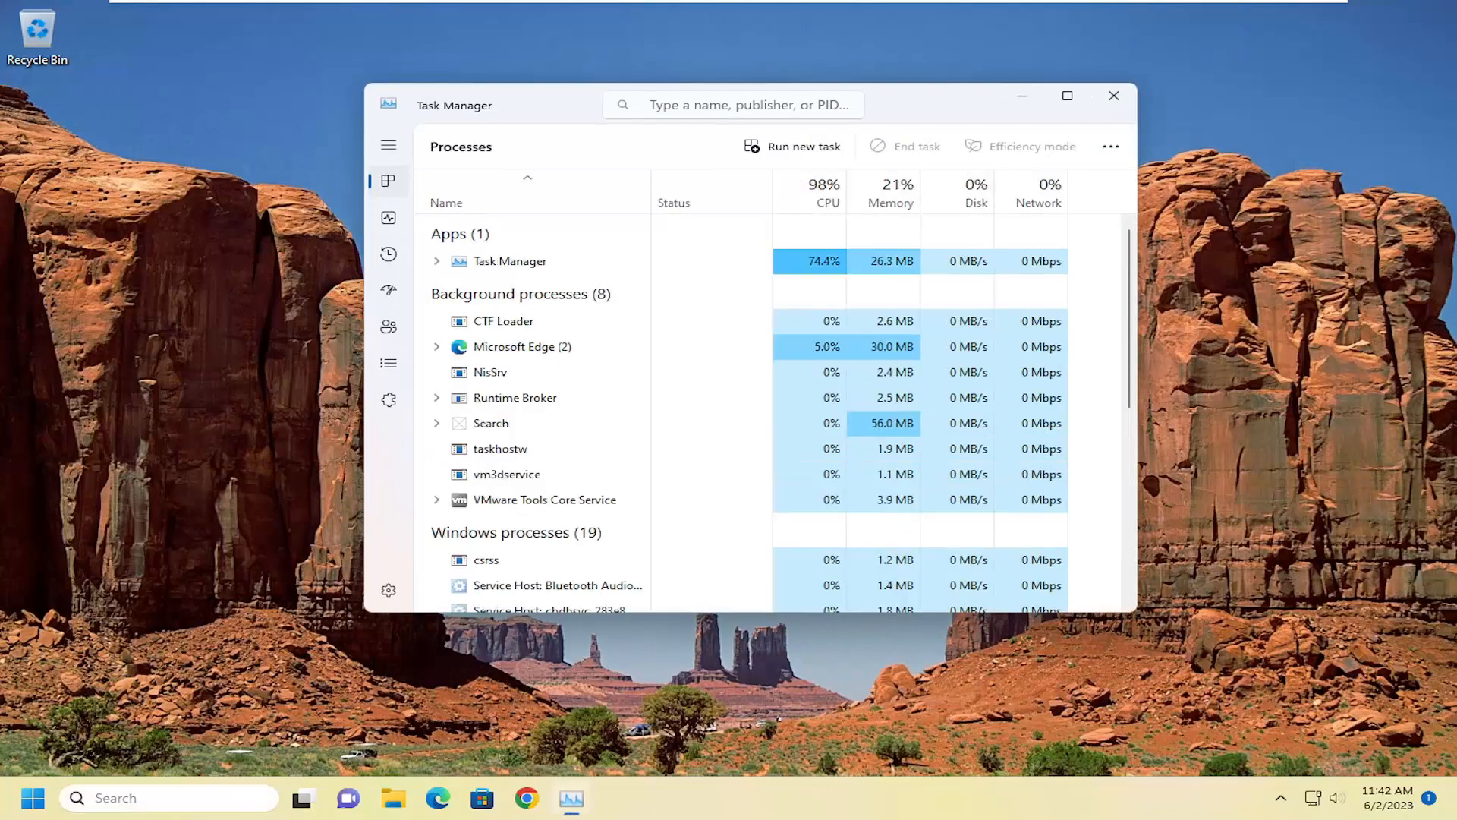
pyautogui.write('task Manager')
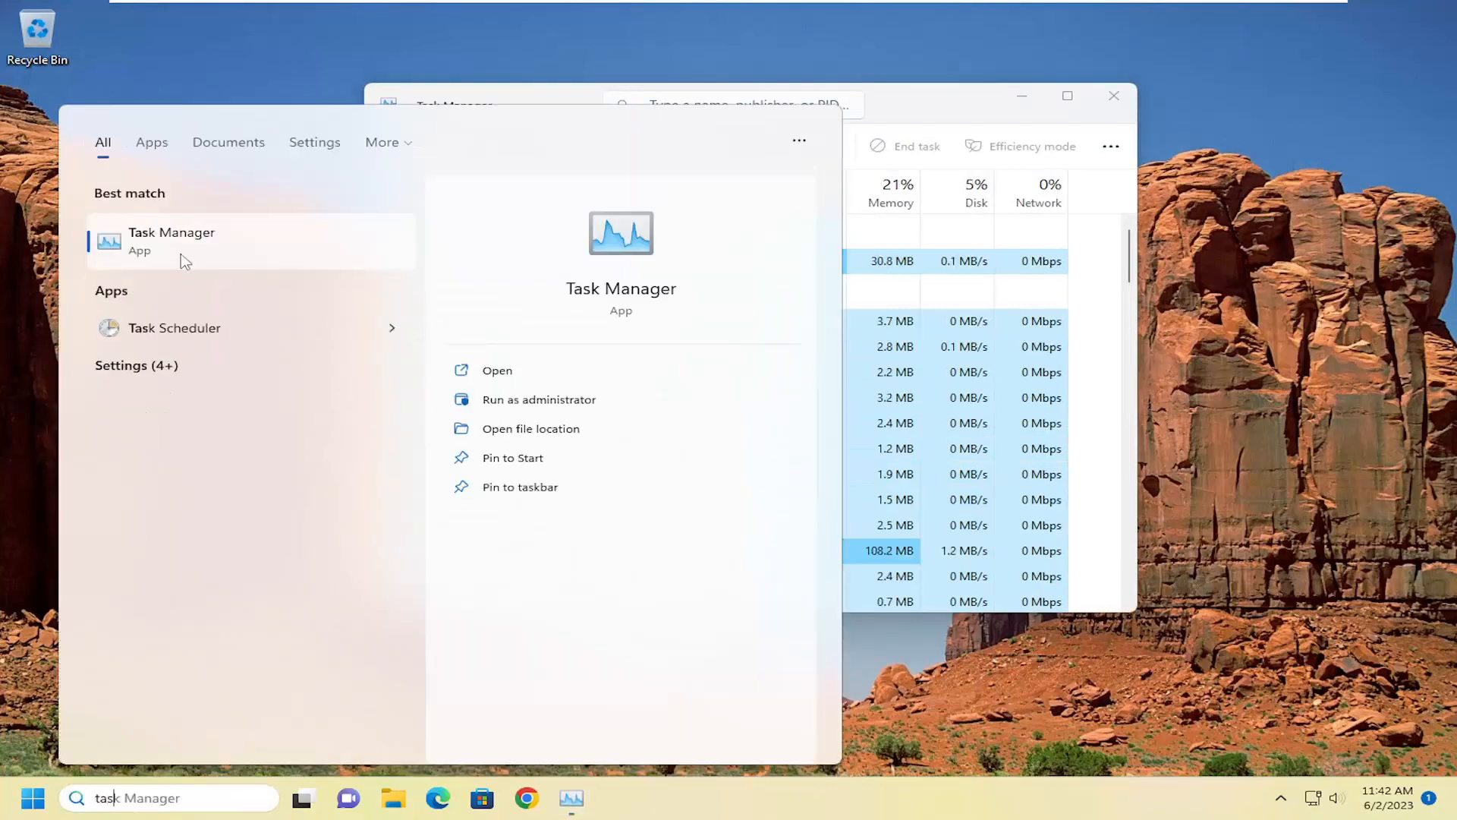